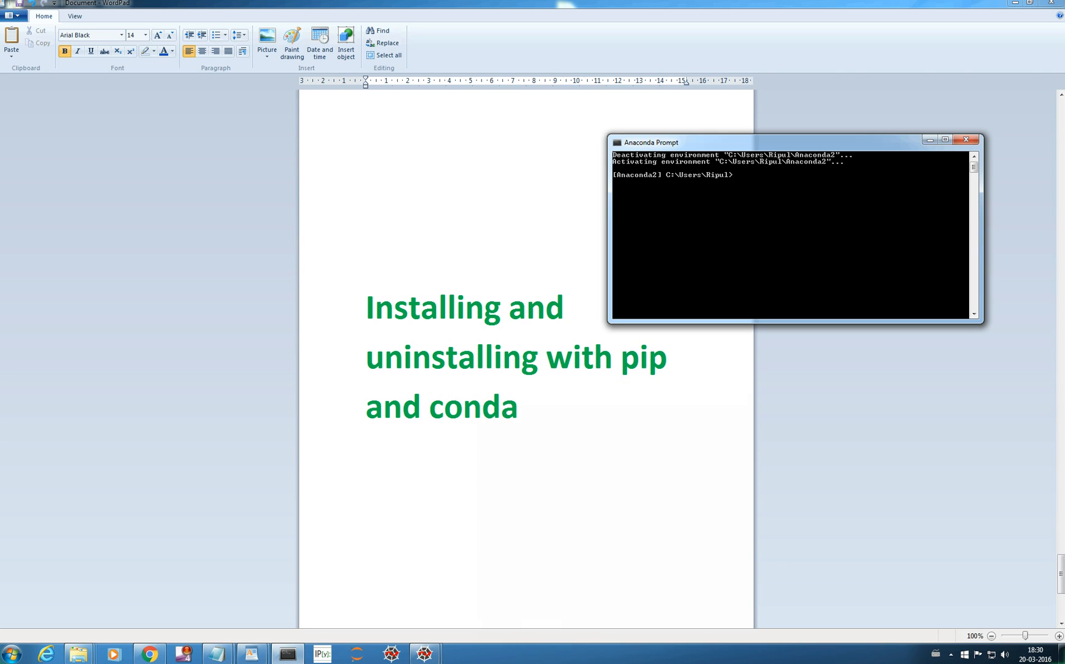
Install pydot 1.0.2 with 'pip install pydot' and see it reported successfully installed.
{"action": "left_click", "coordinate": [750, 183]}
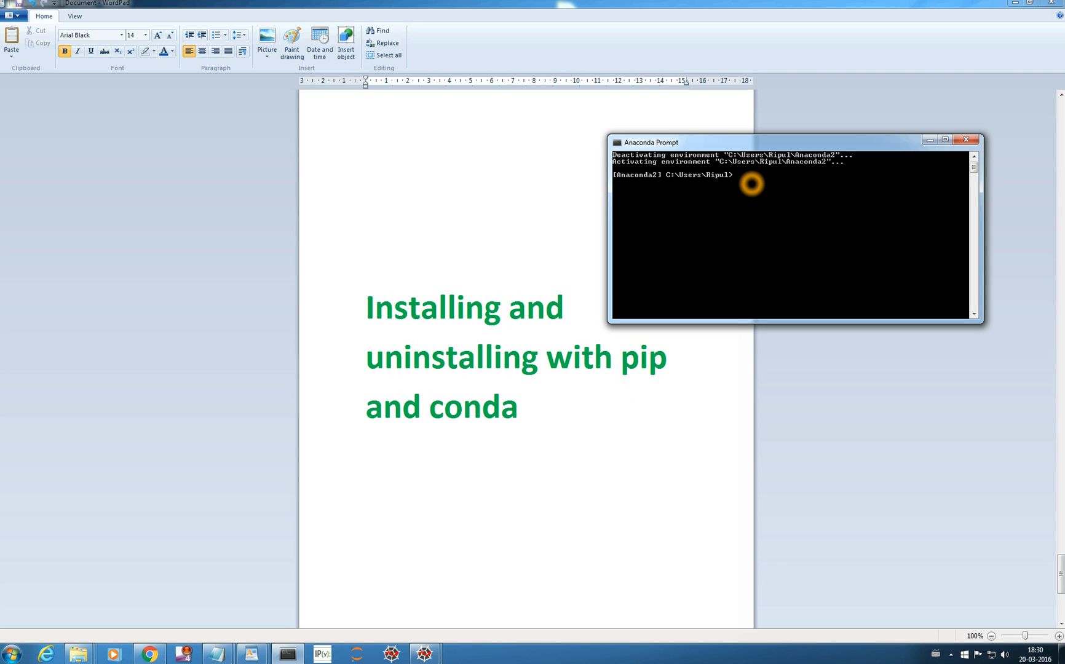
{"action": "mouse_move", "coordinate": [837, 230]}
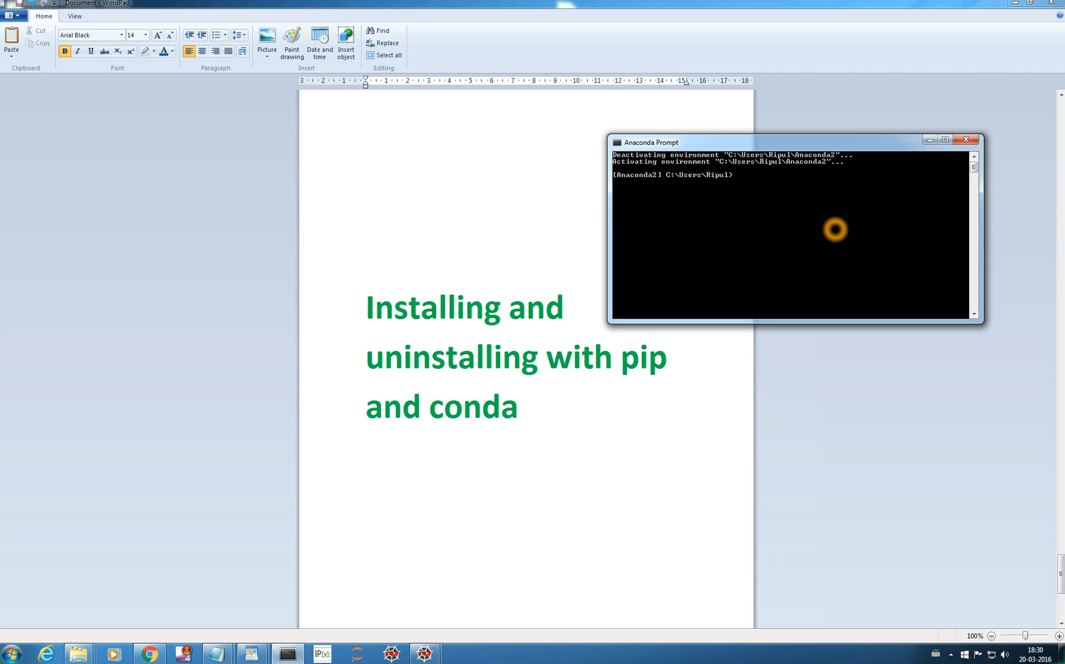
{"action": "type", "text": "pip ins"}
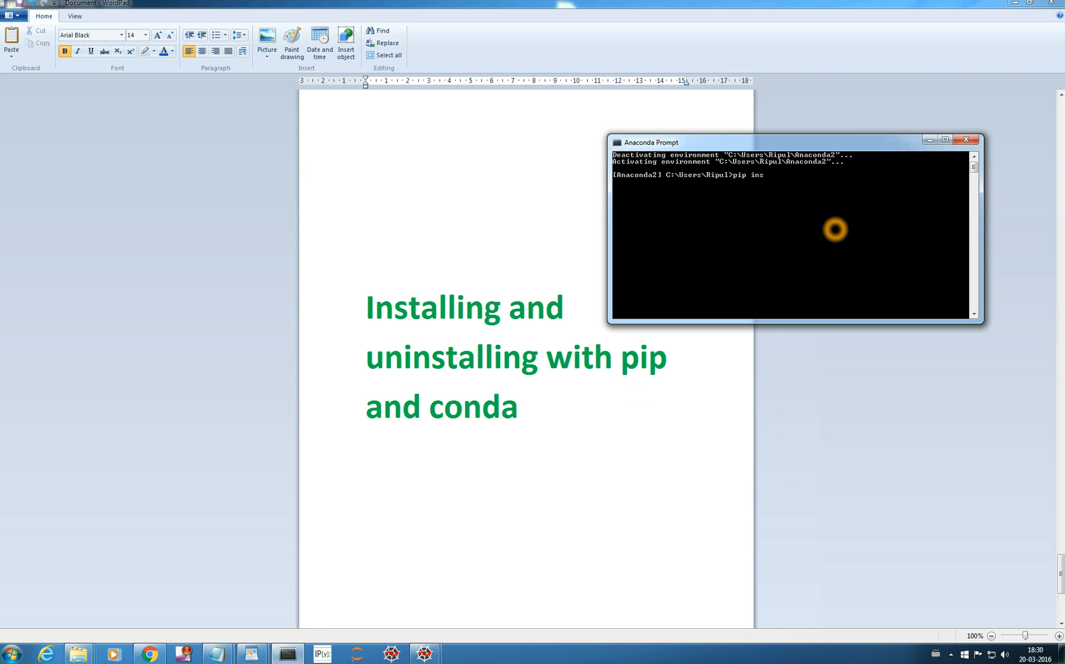
{"action": "type", "text": "tall"}
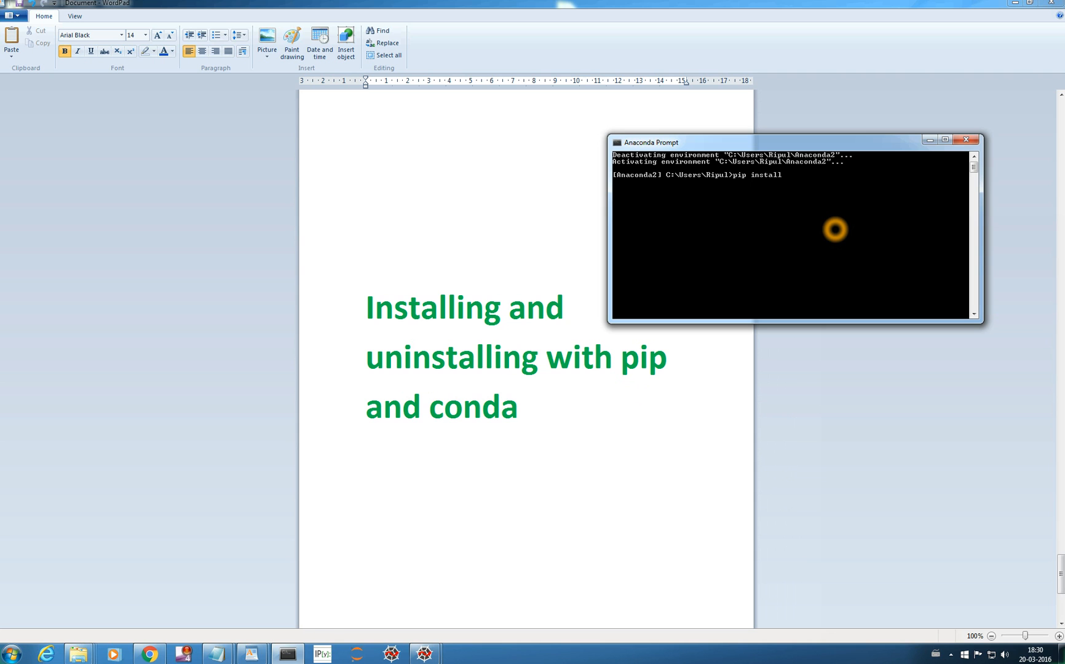
{"action": "type", "text": "pydot"}
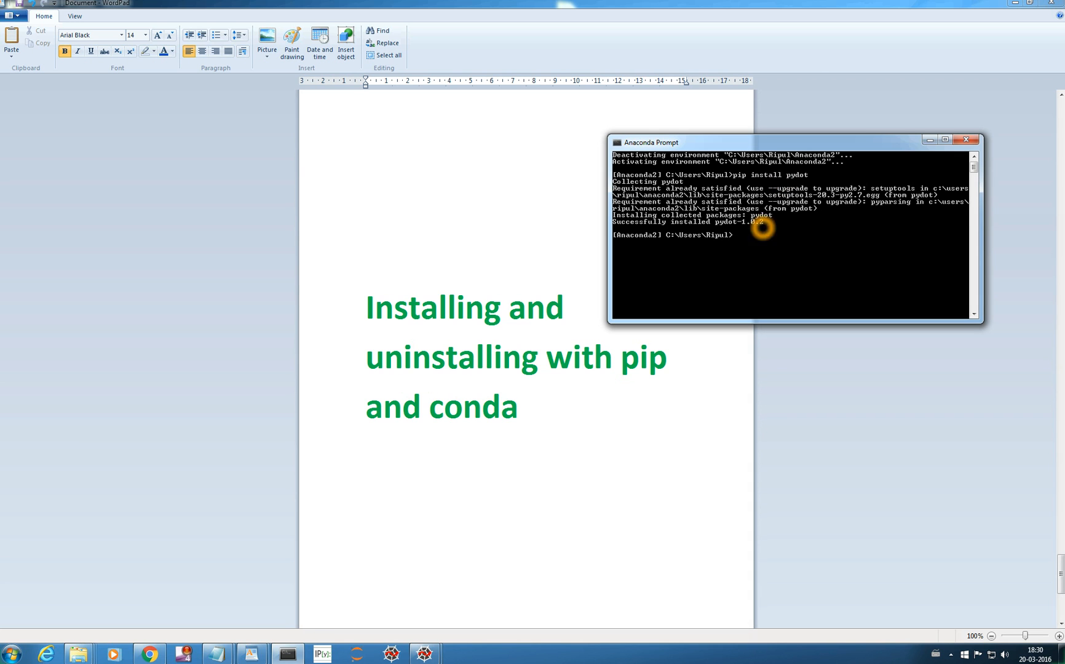
Remove pydot 1.0.2 with 'pip uninstall pydot', answering y to confirm the file removal.
{"action": "type", "text": "pip install pydot"}
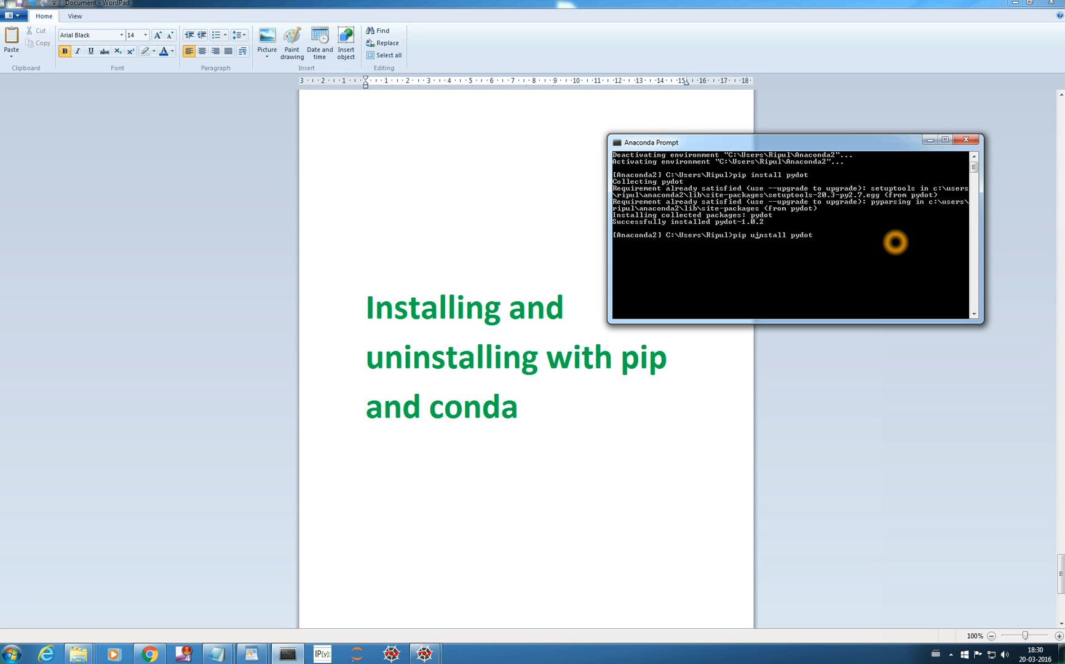
{"action": "mouse_move", "coordinate": [738, 235]}
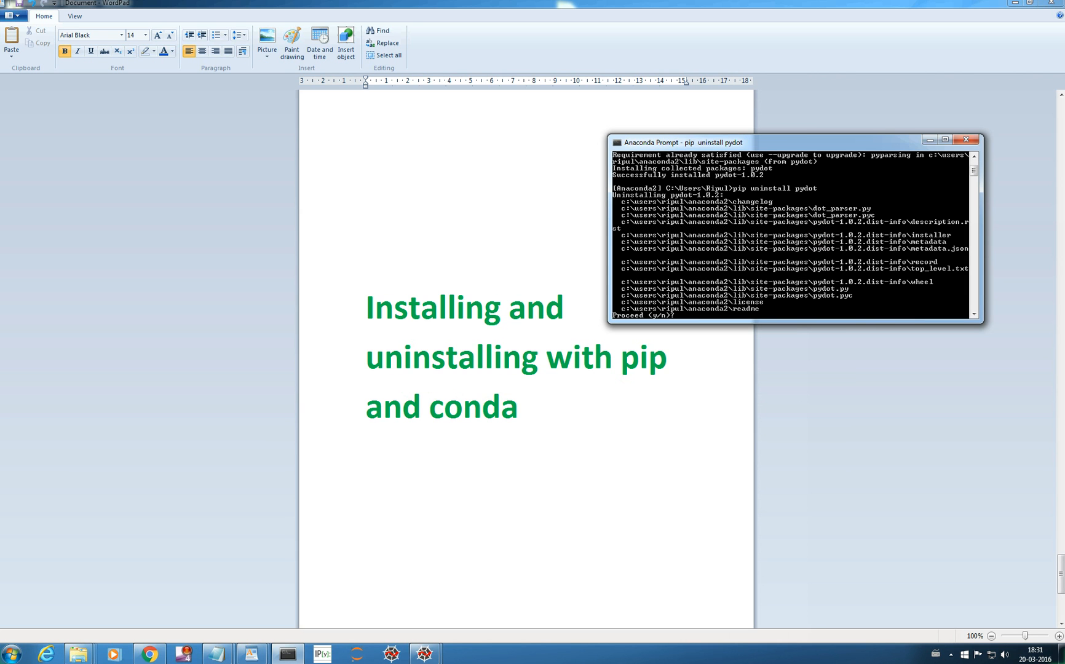
{"action": "type", "text": "y"}
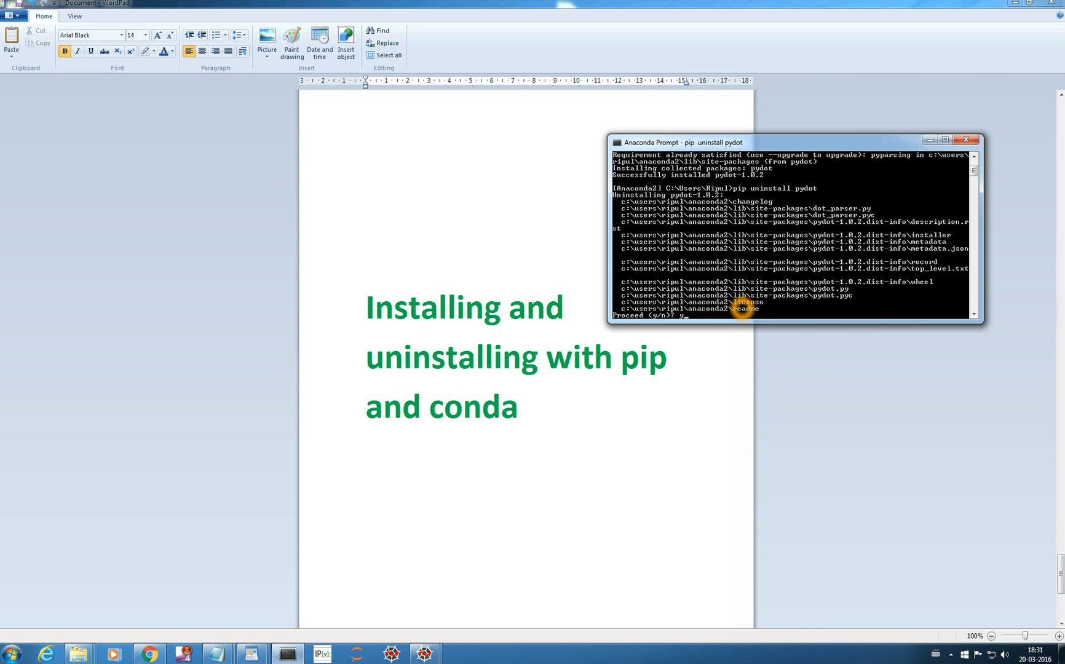
{"action": "key", "text": "enter"}
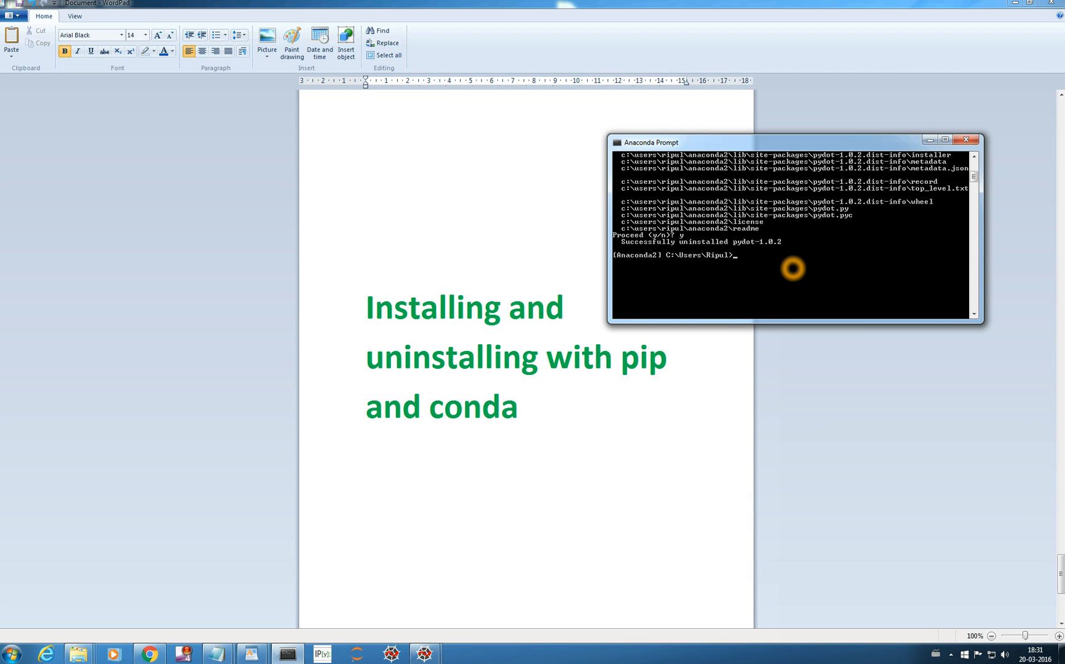
{"action": "mouse_move", "coordinate": [833, 270]}
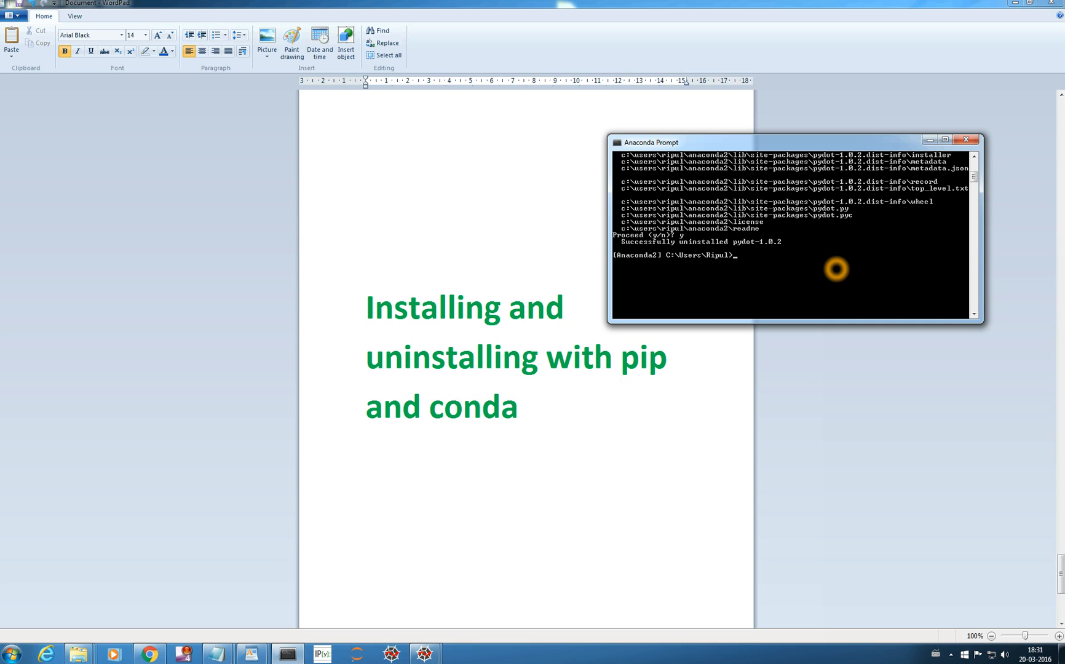
Install git 2.6.4-0 with 'conda install git', answering y and letting linking reach 100%.
{"action": "type", "text": "conda"}
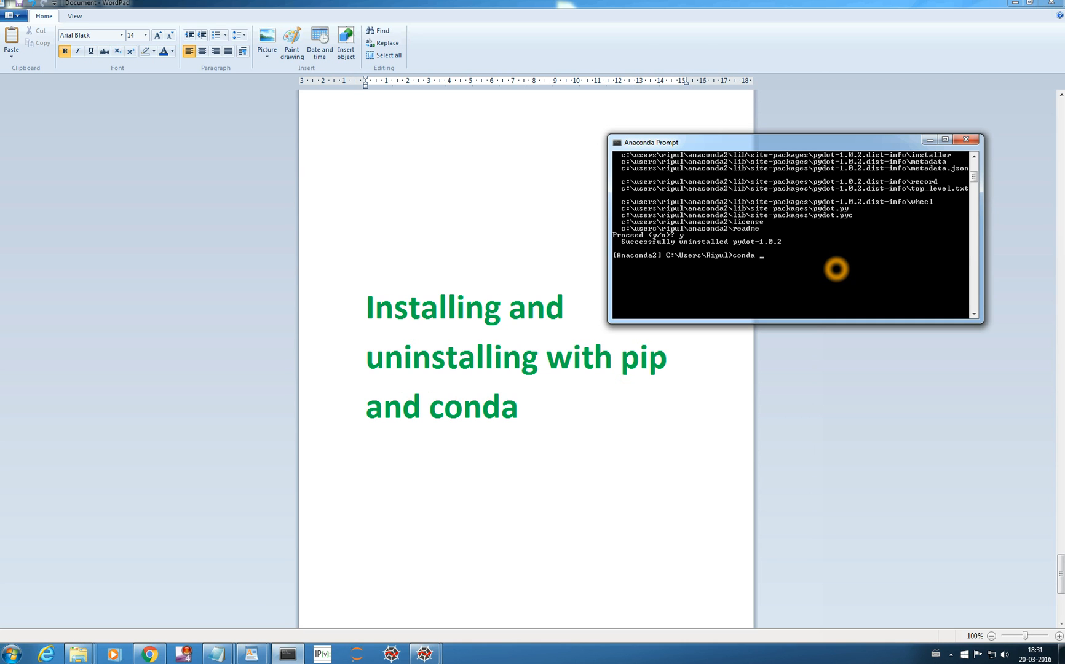
{"action": "type", "text": "install"}
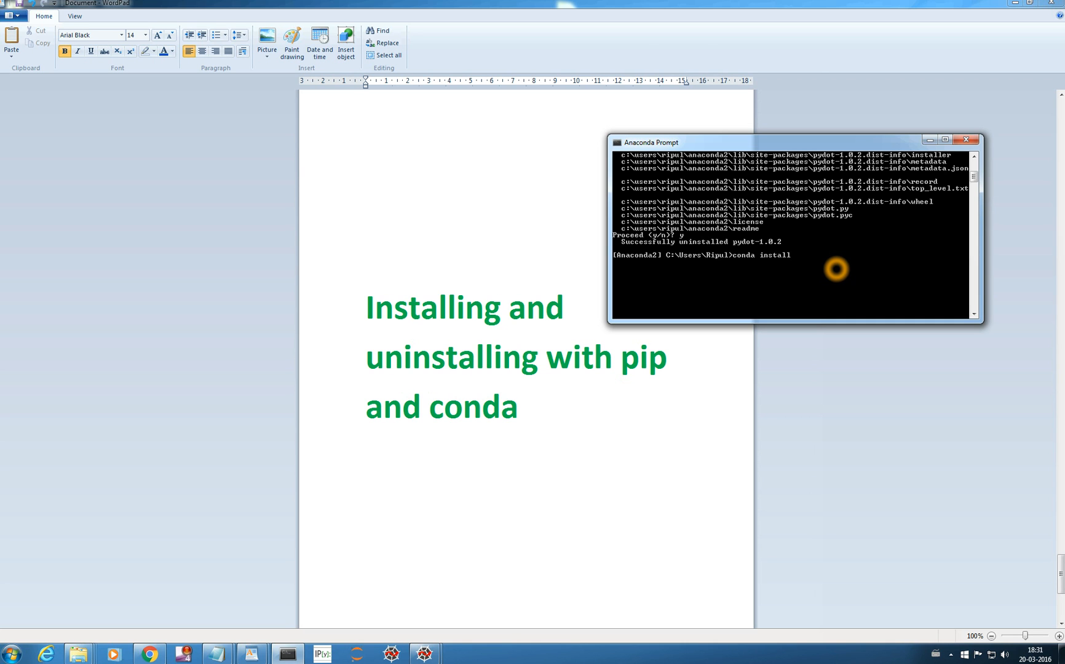
{"action": "type", "text": "git"}
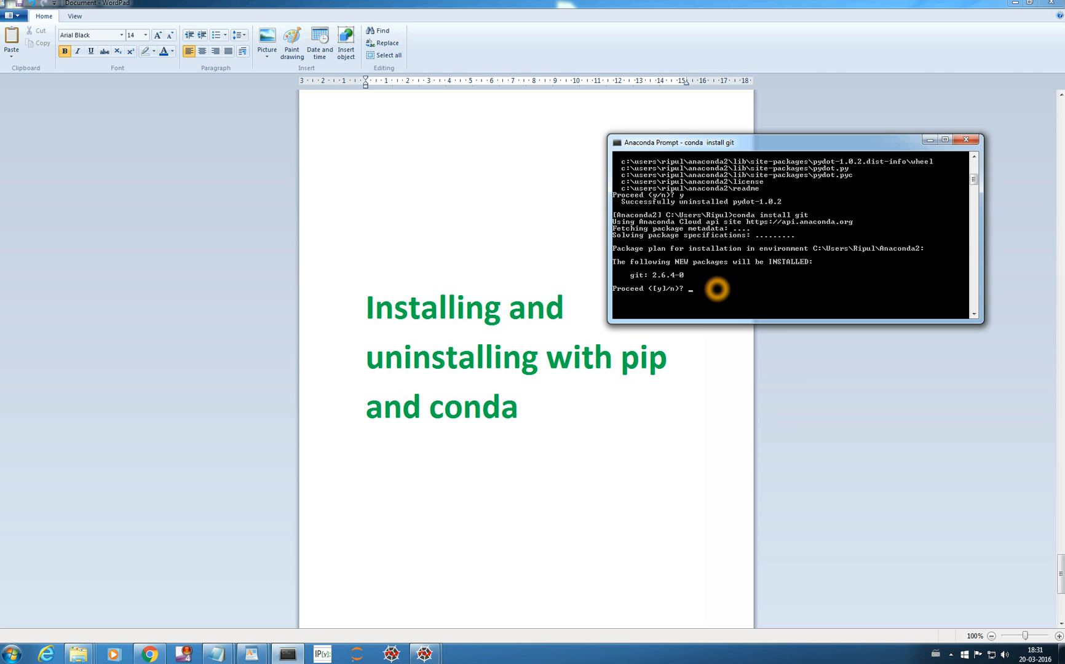
{"action": "type", "text": "y"}
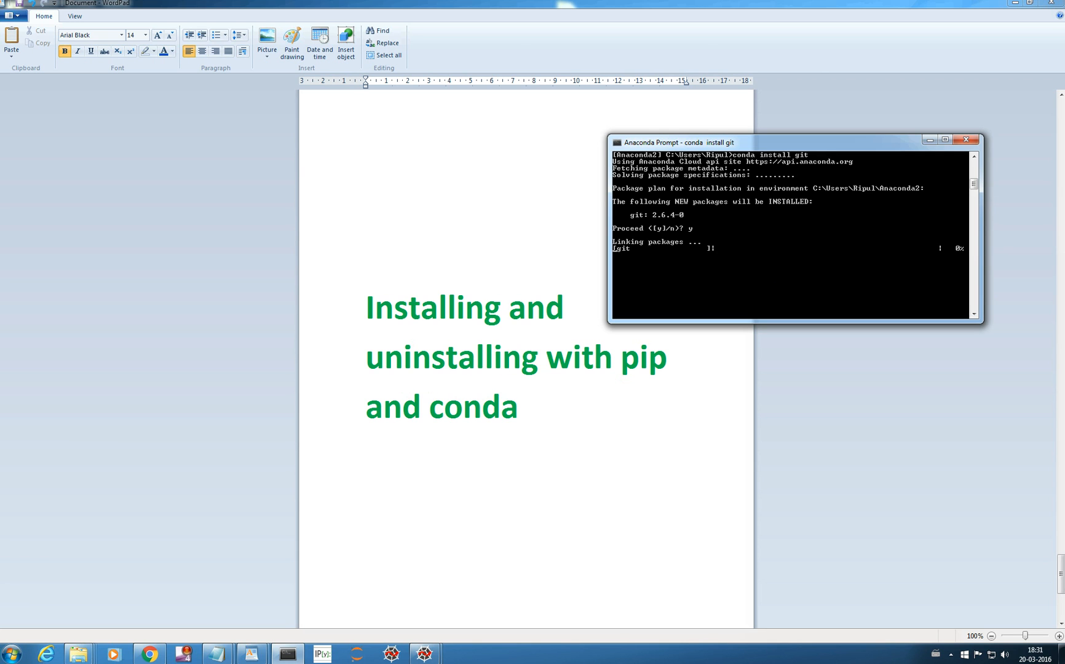
{"action": "left_click", "coordinate": [724, 246]}
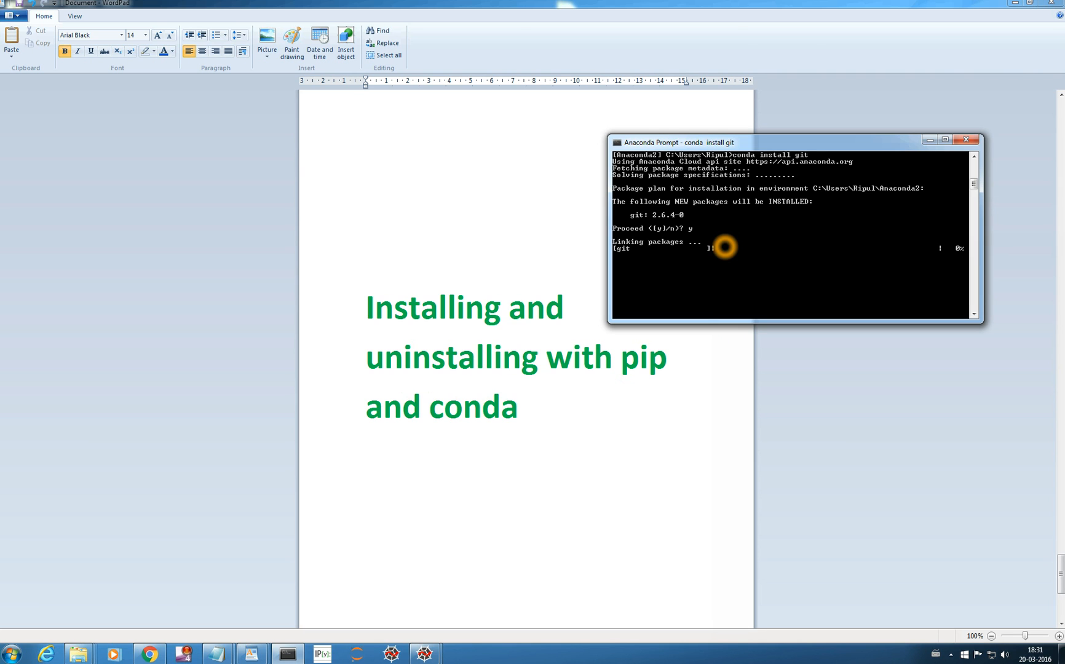
{"action": "mouse_move", "coordinate": [736, 249]}
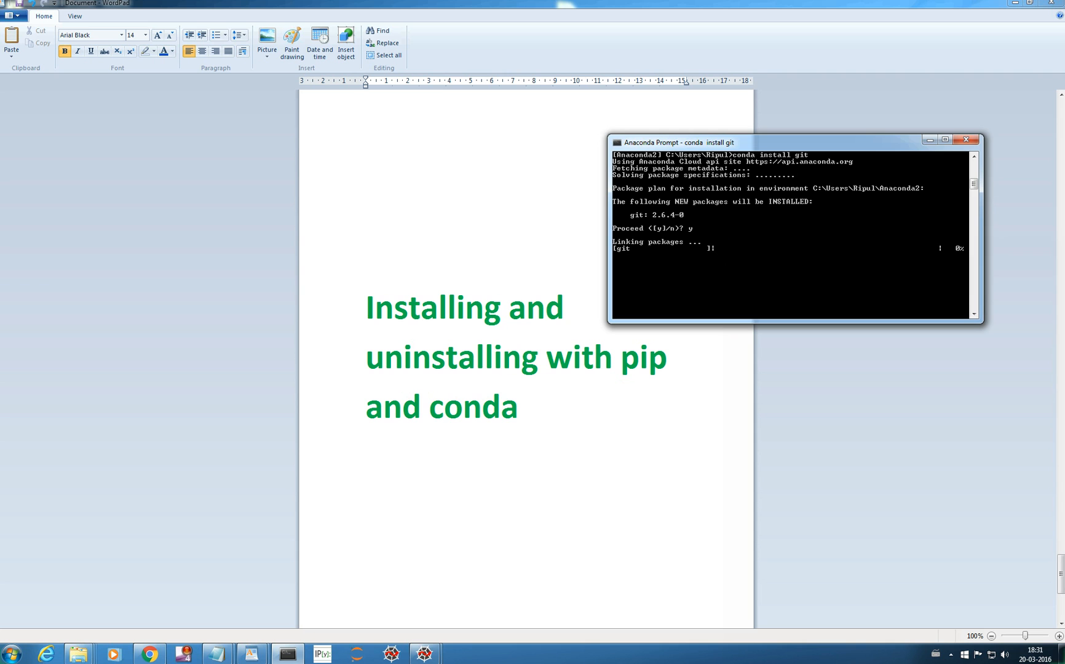
{"action": "left_click", "coordinate": [677, 283]}
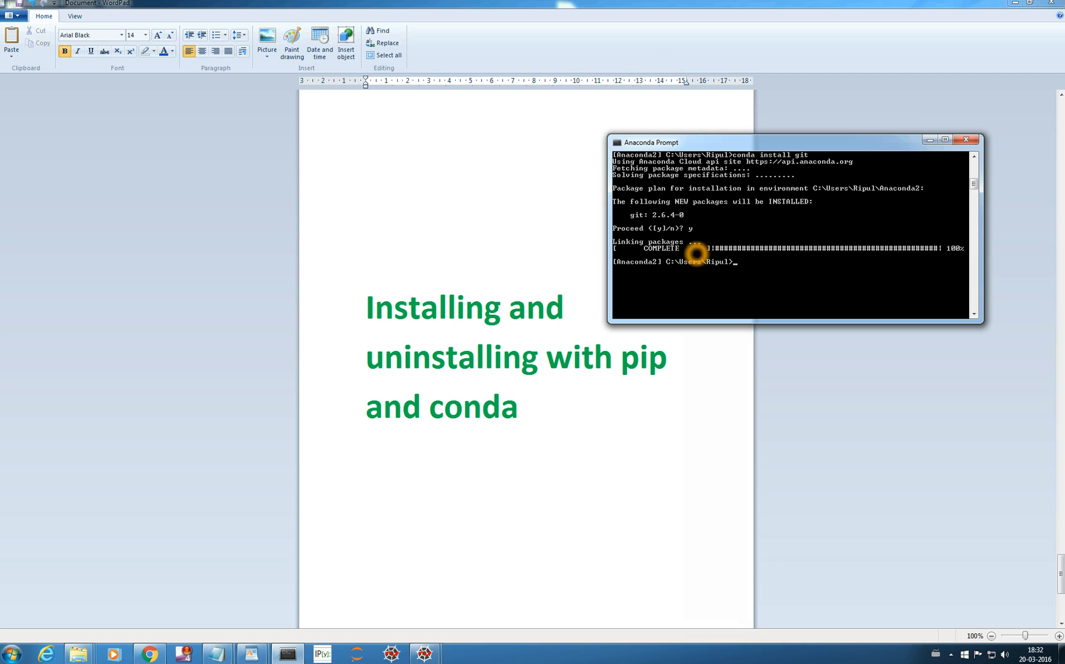
{"action": "mouse_move", "coordinate": [745, 260]}
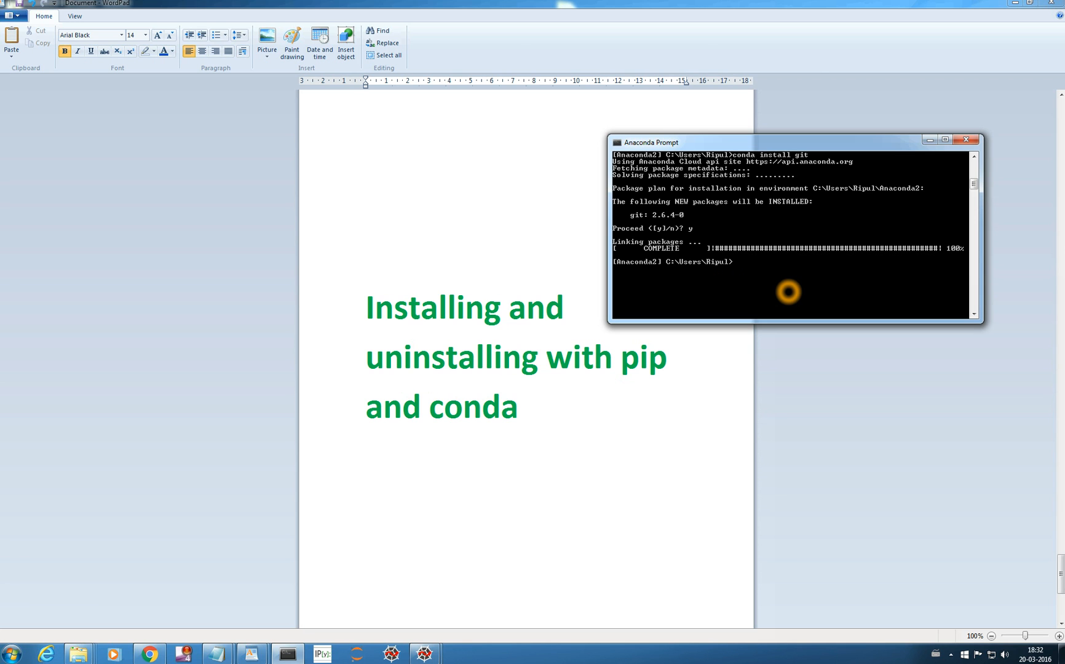
Attempt 'pip uninstall git' and get the error that git is not installed.
{"action": "type", "text": "conda install git"}
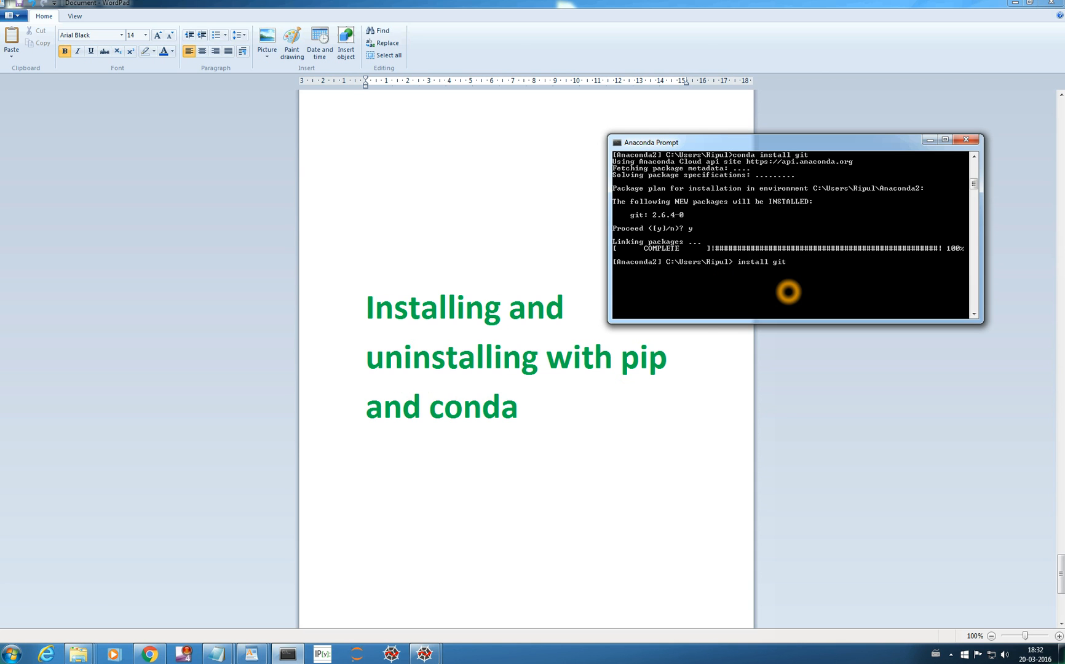
{"action": "type", "text": "pip_install git"}
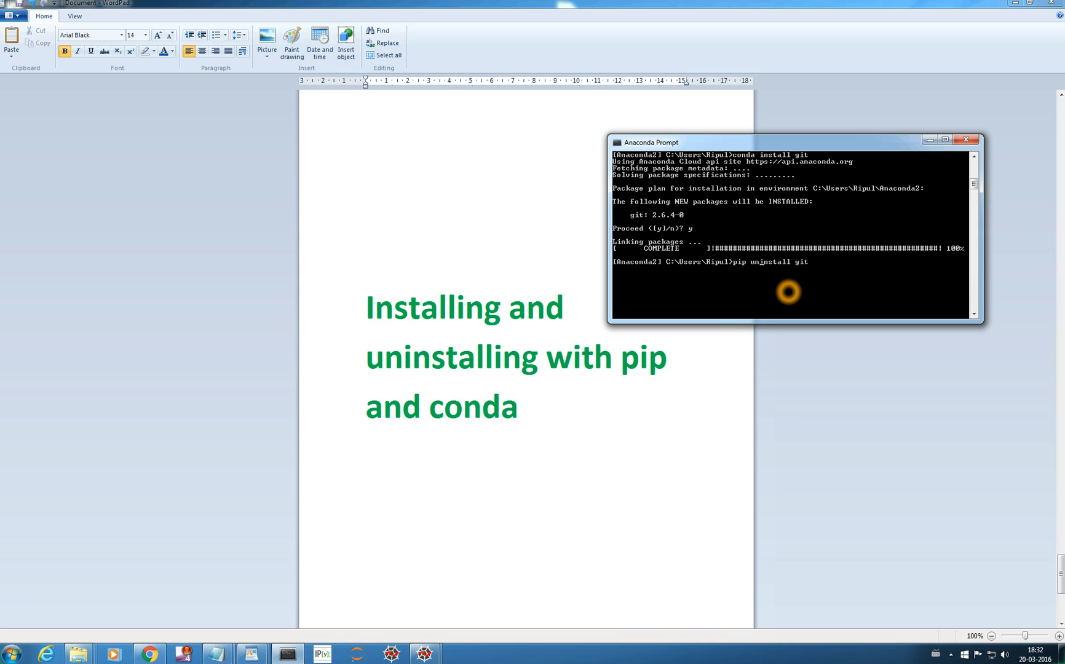
{"action": "mouse_move", "coordinate": [815, 262]}
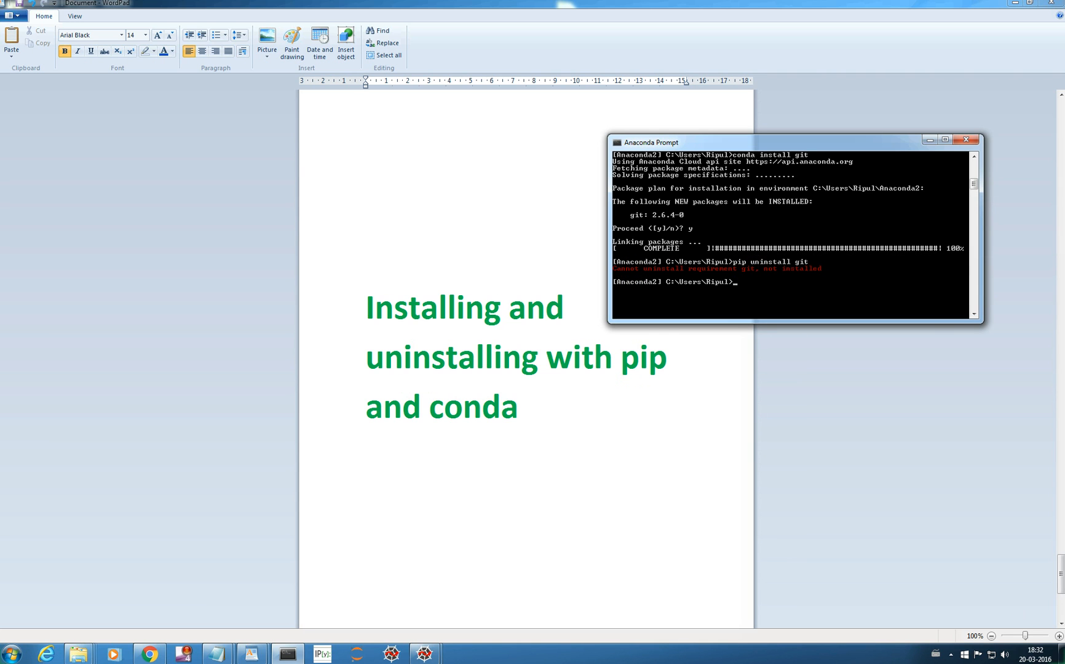
{"action": "left_click", "coordinate": [760, 281]}
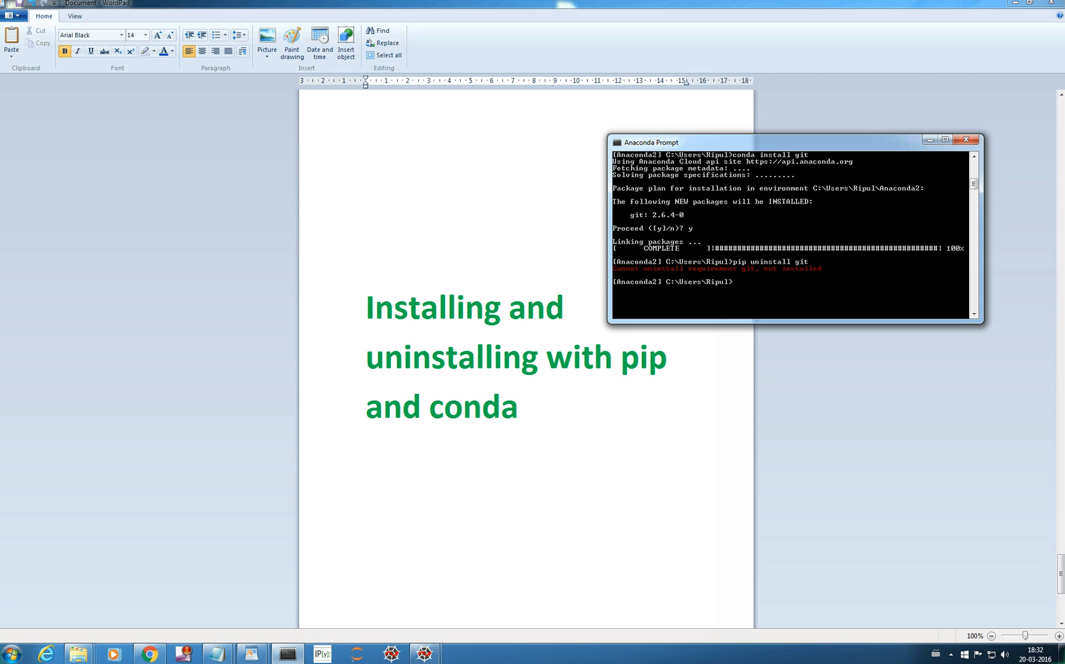
{"action": "left_click", "coordinate": [736, 285]}
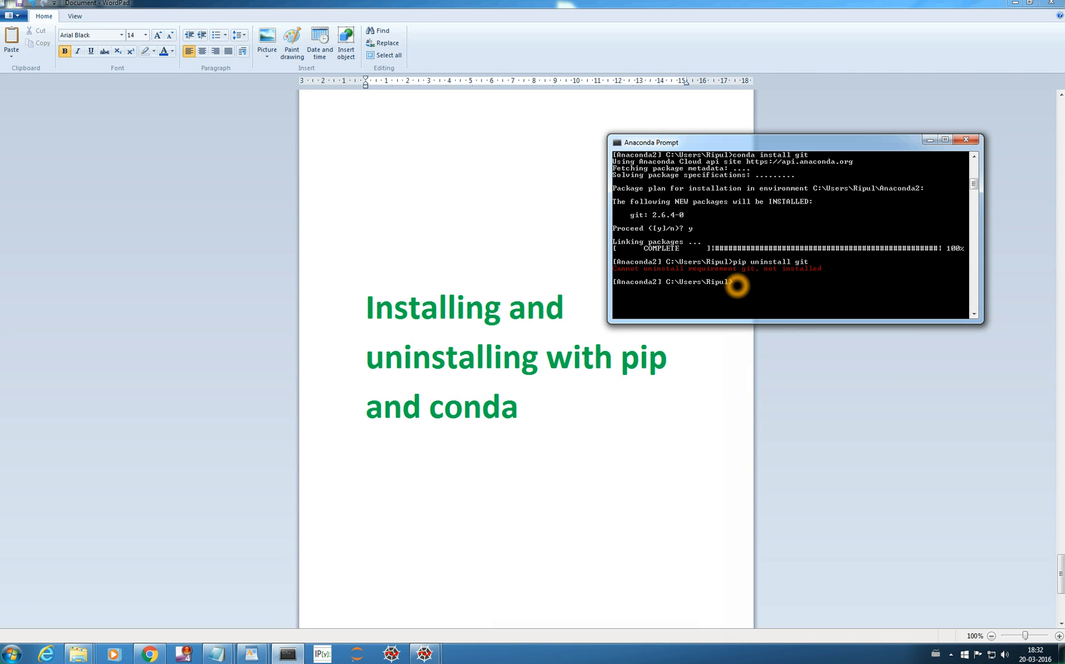
Remove git 2.6.4-0 with 'conda uninstall git', answering y so unlinking begins.
{"action": "type", "text": "pip uninstall git"}
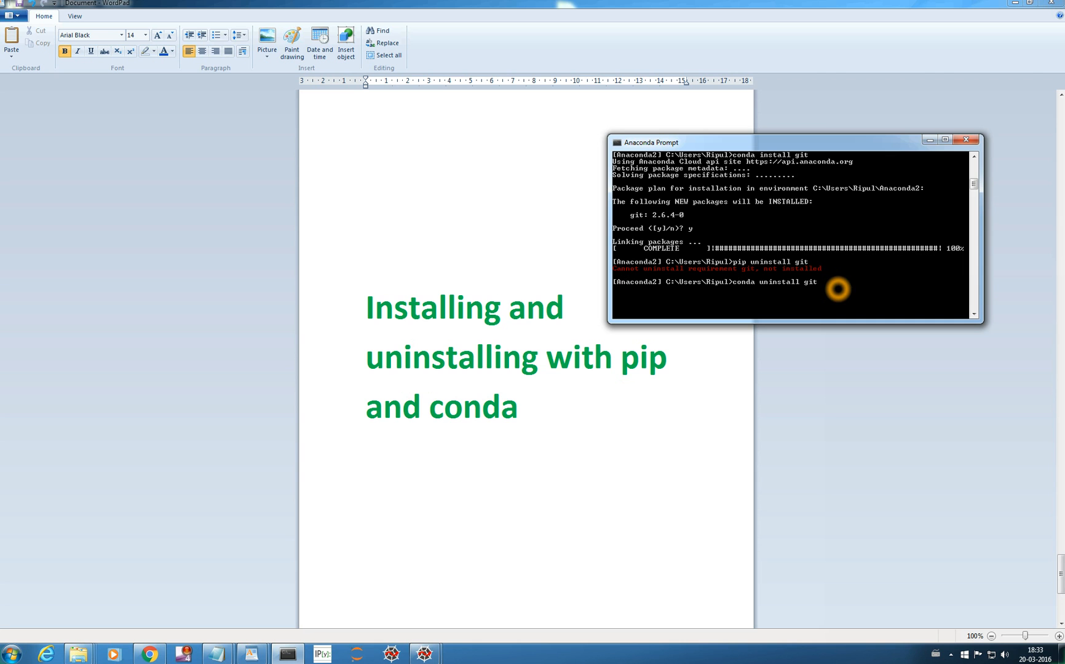
{"action": "mouse_move", "coordinate": [837, 279]}
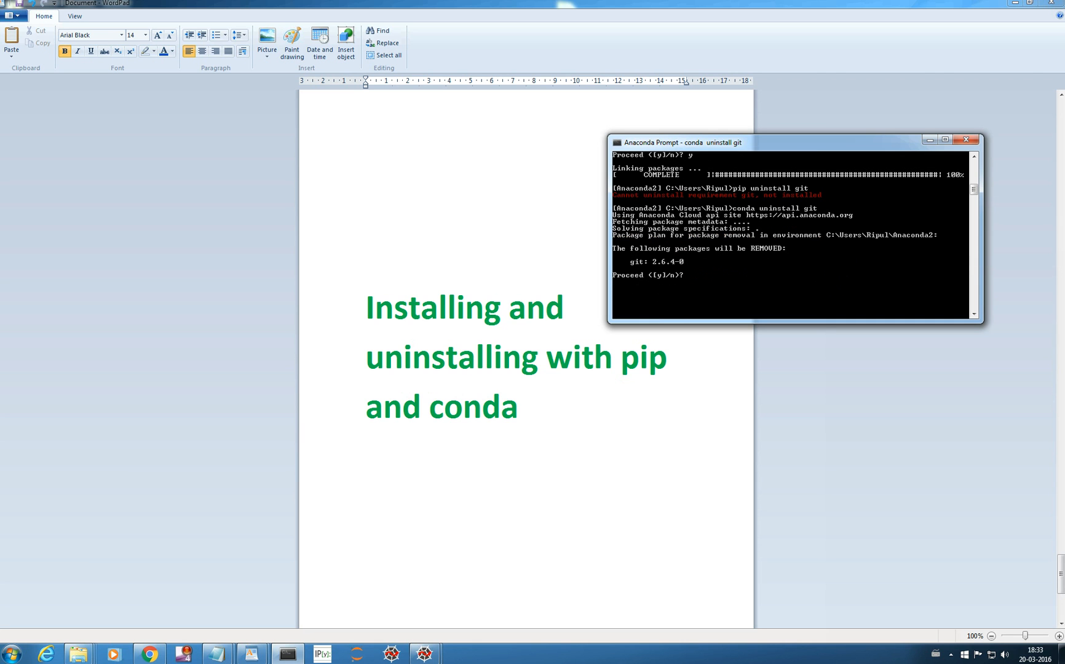
{"action": "type", "text": "y"}
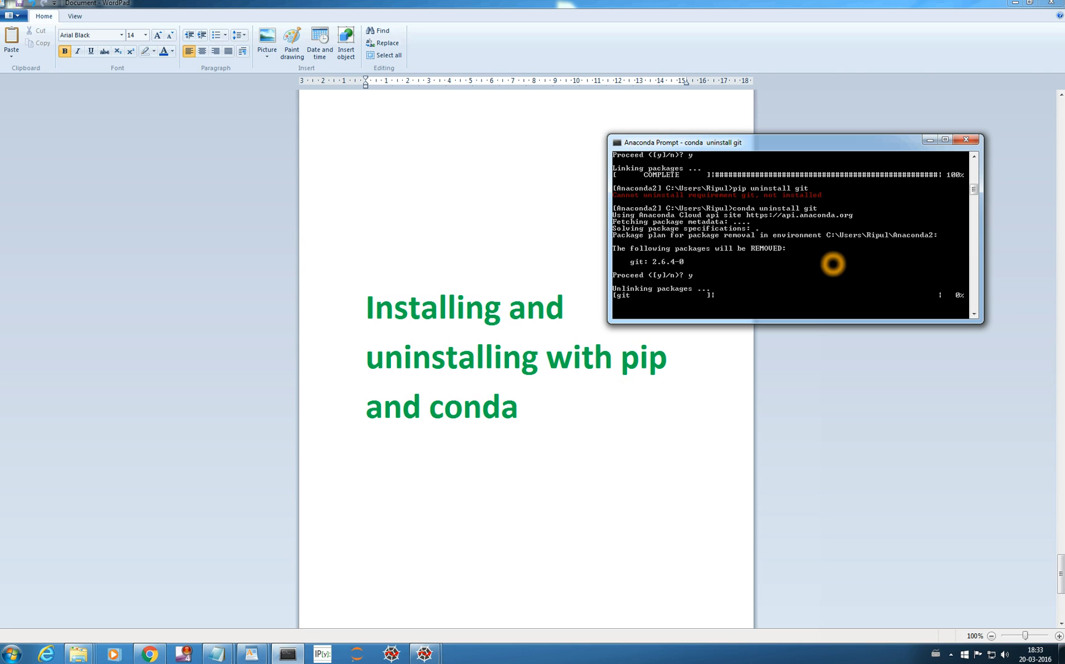